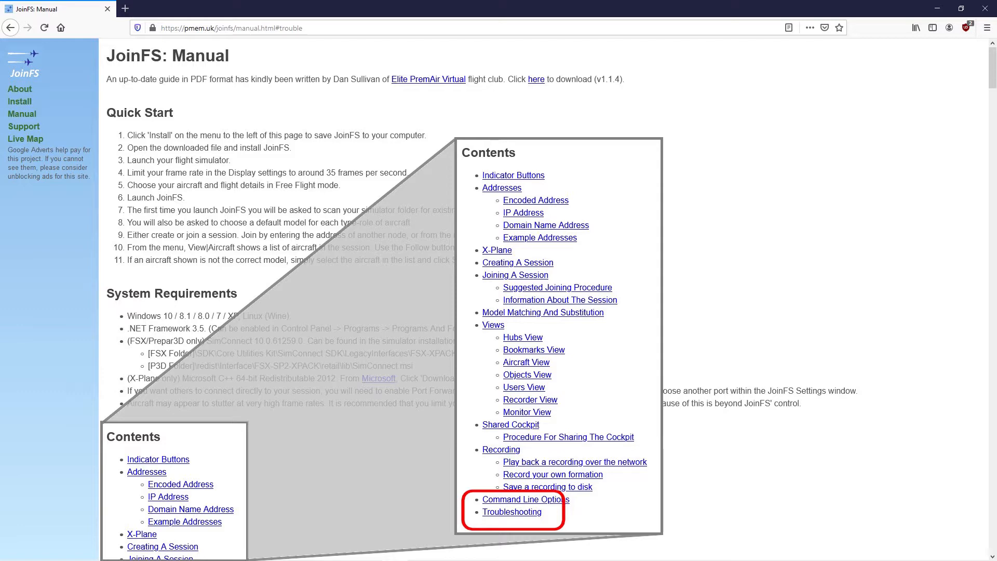
Jump to the Troubleshooting entry in the JoinFS manual's Contents list.
click(511, 511)
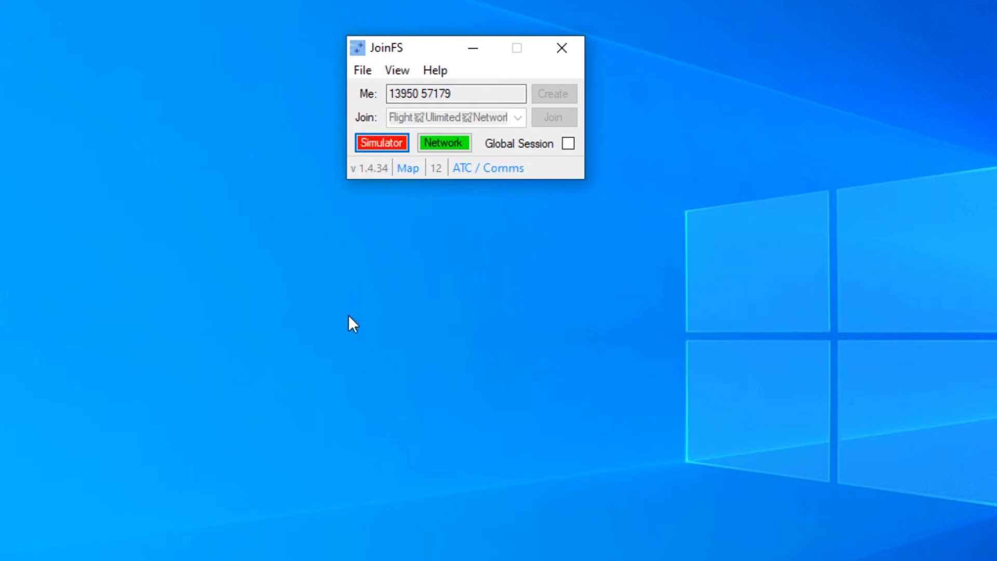
Connect JoinFS to the flight simulator so its status turns green.
click(382, 142)
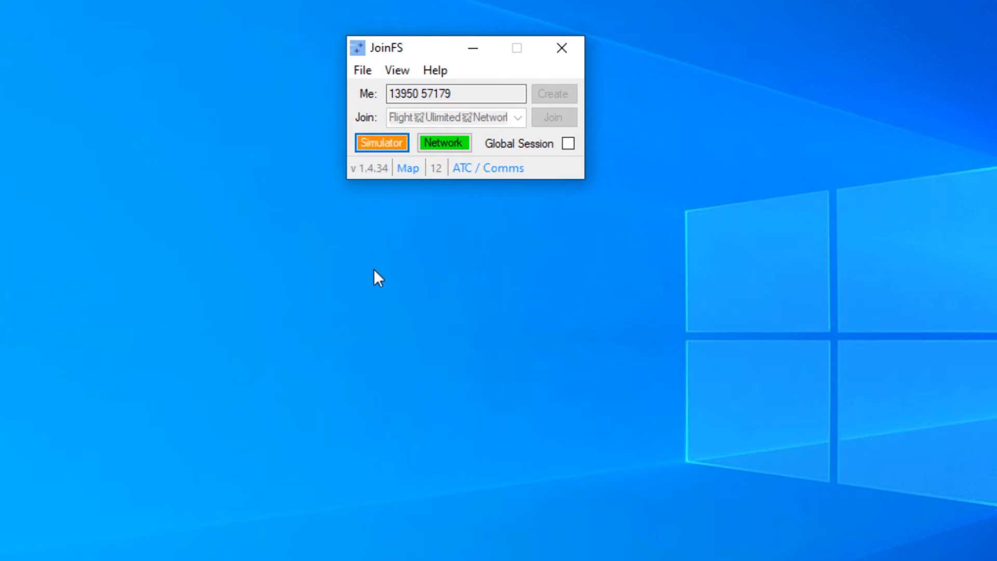
click(381, 143)
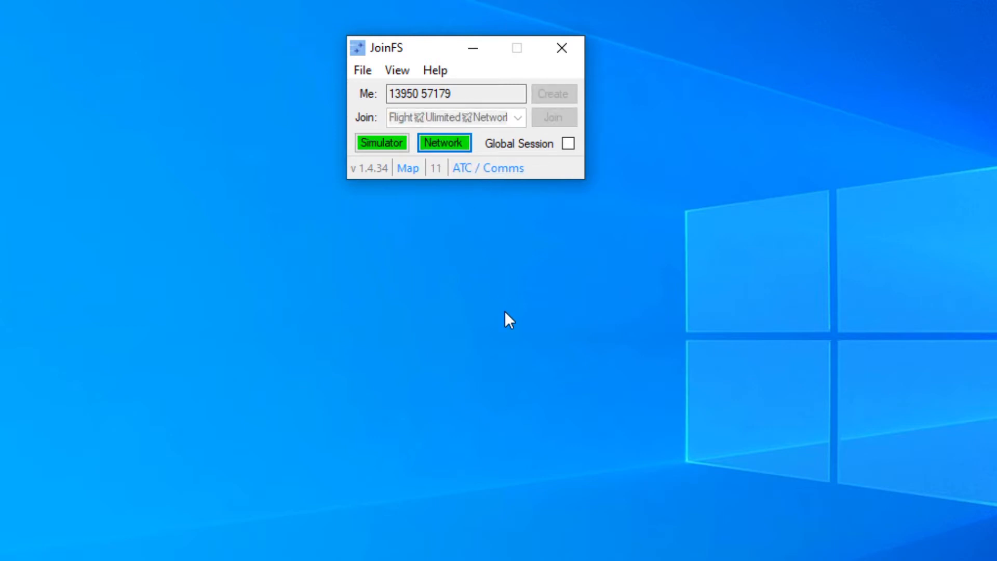
mouse_move(377, 83)
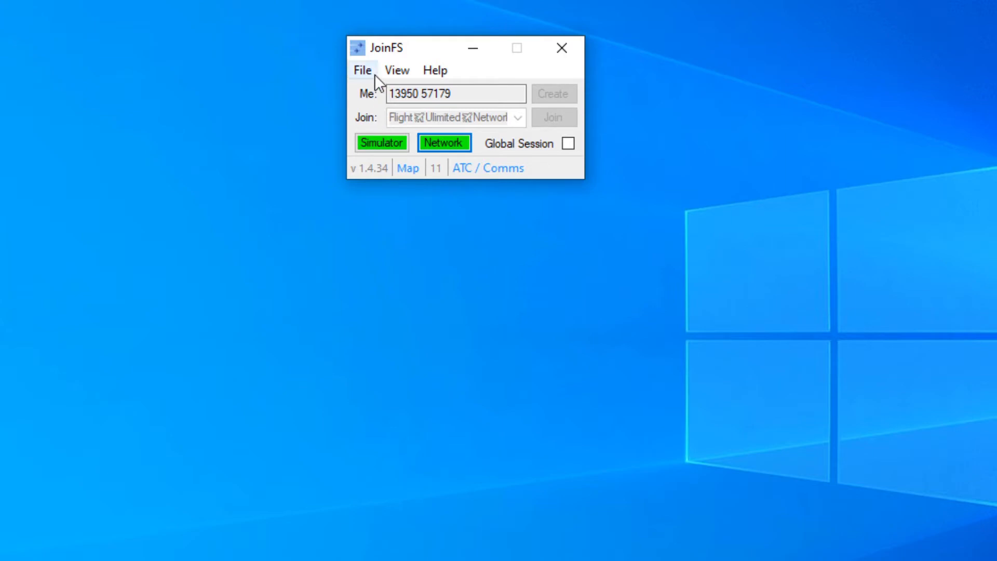
click(362, 71)
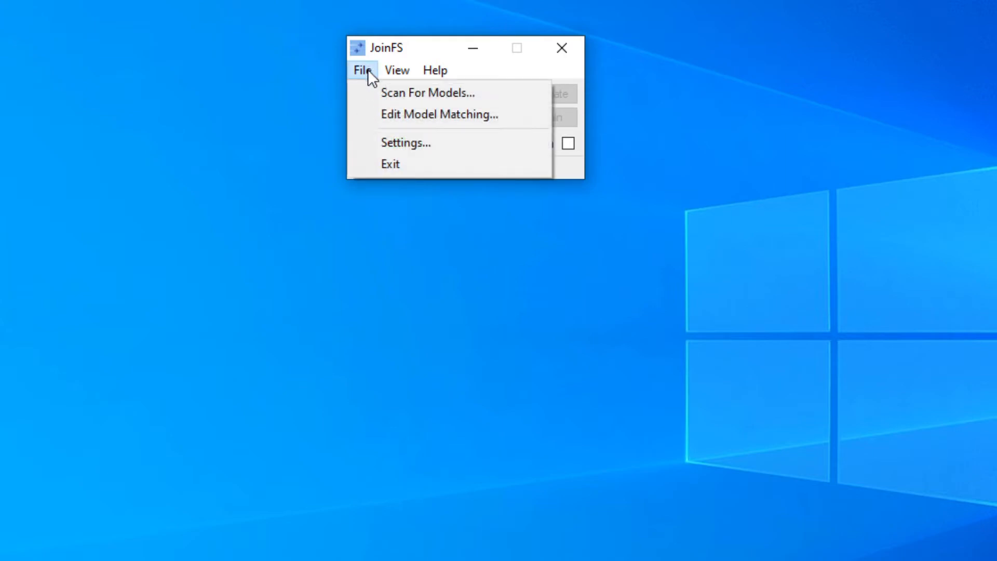
click(406, 143)
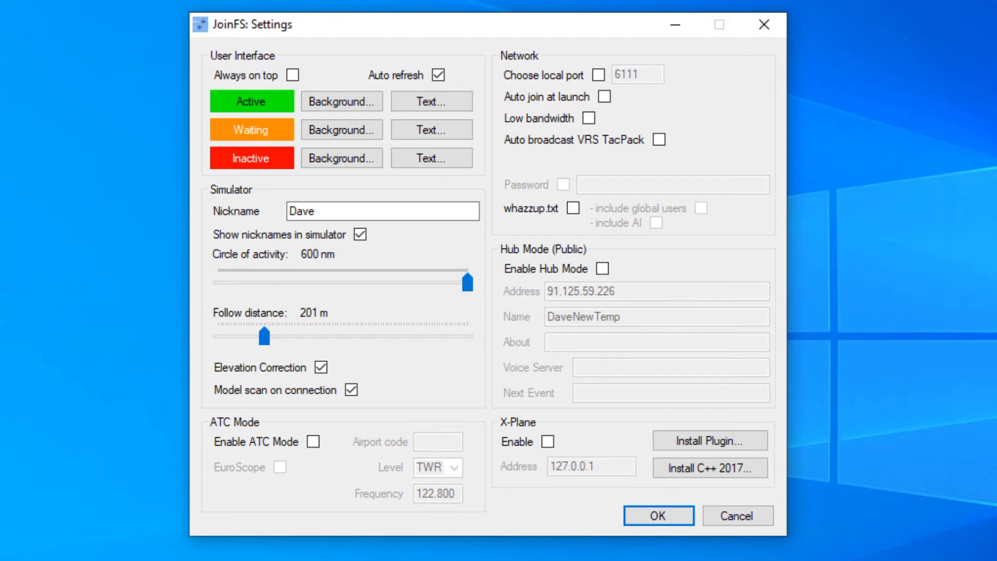
click(658, 516)
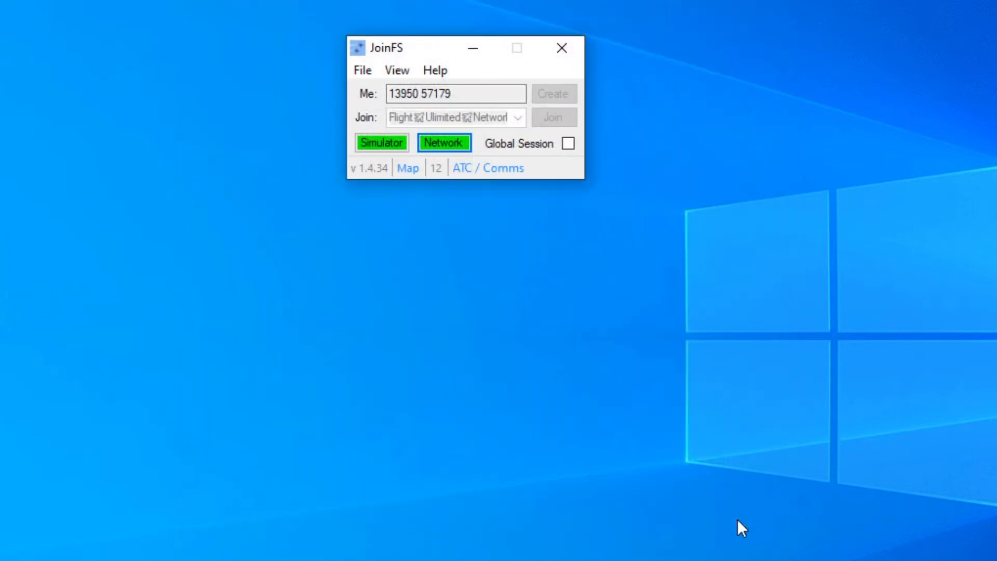
Open the Users window from the View menu to list connected users.
click(397, 70)
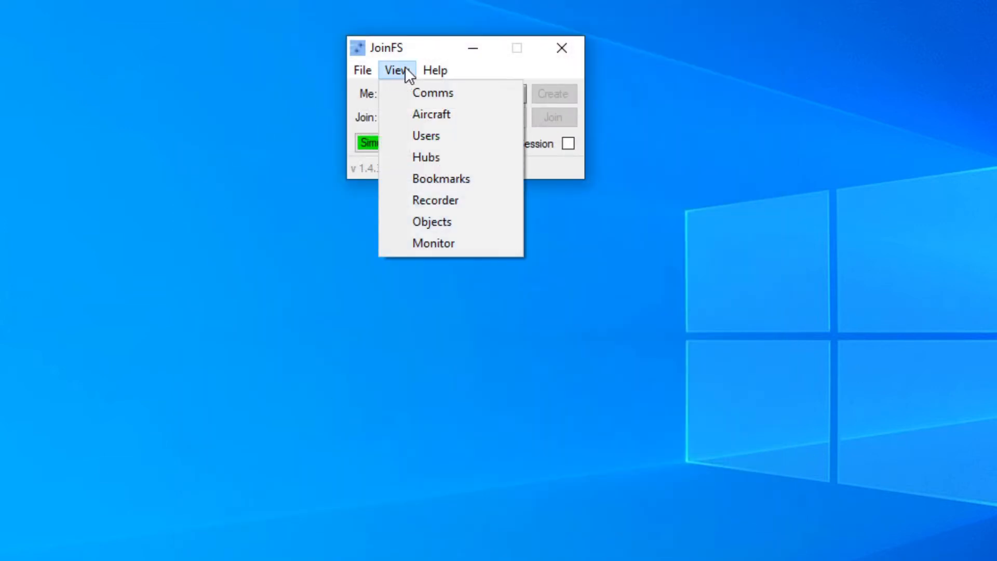
mouse_move(405, 148)
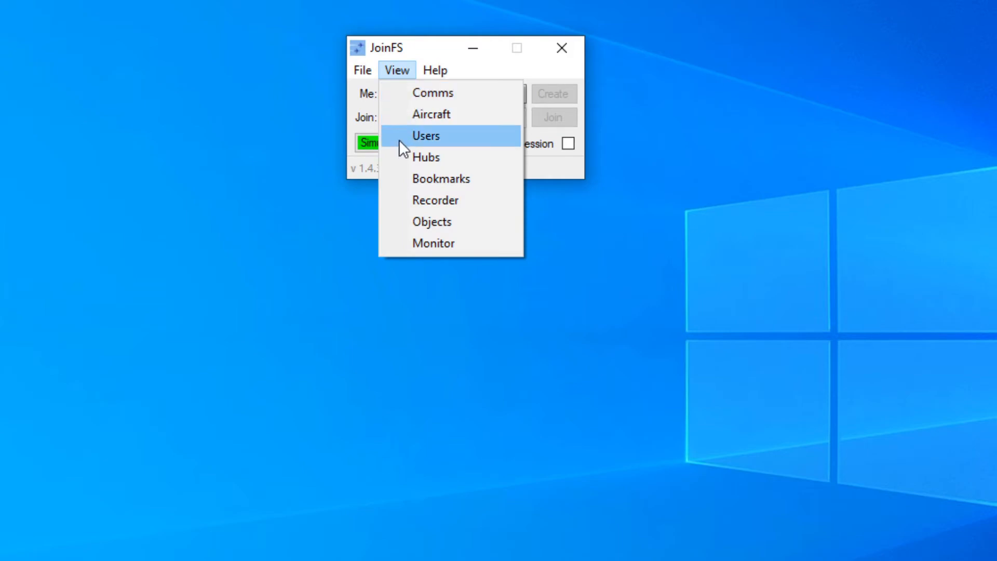
click(427, 136)
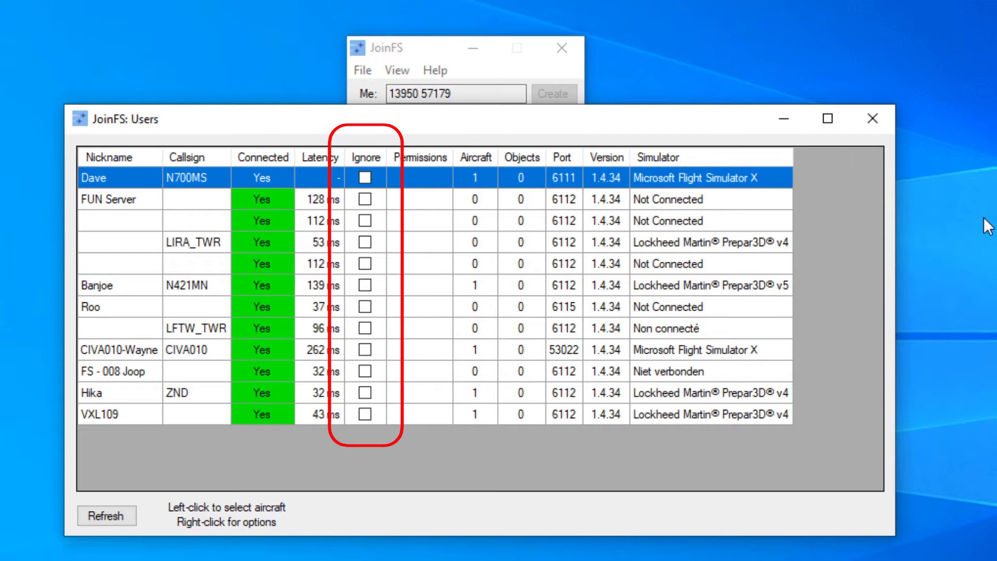
Close the Users window and open the Aircraft window from the View menu.
click(871, 118)
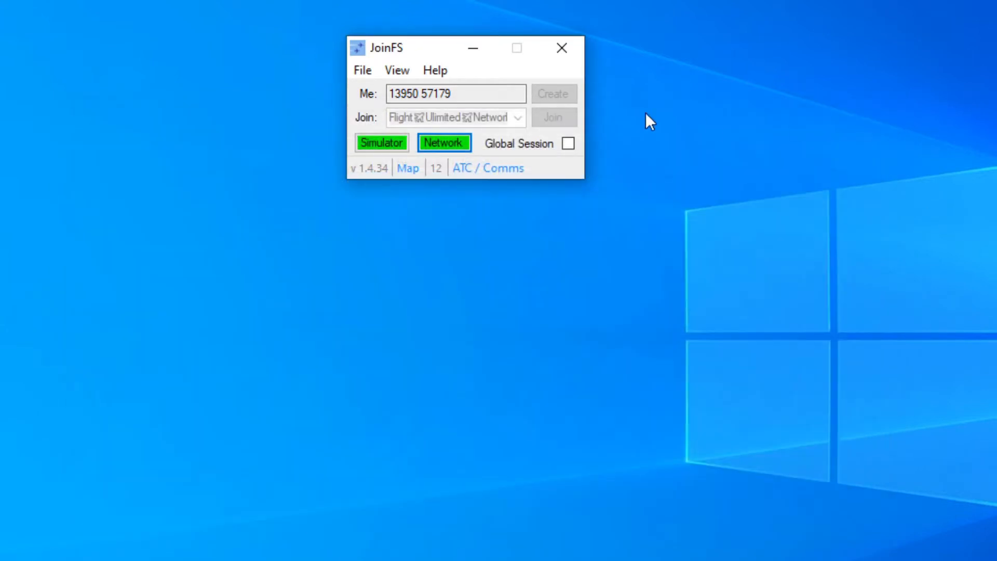
click(397, 70)
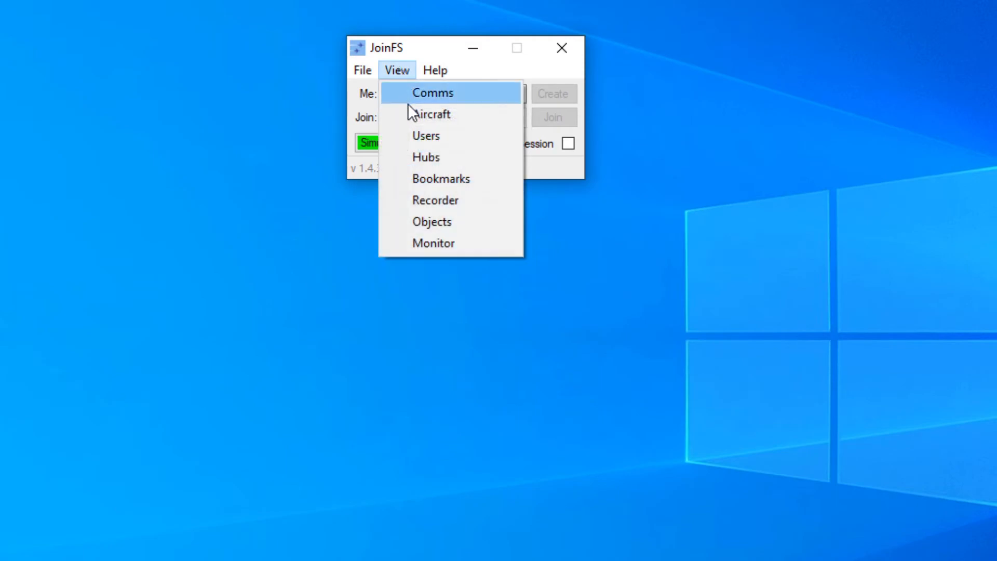
click(432, 114)
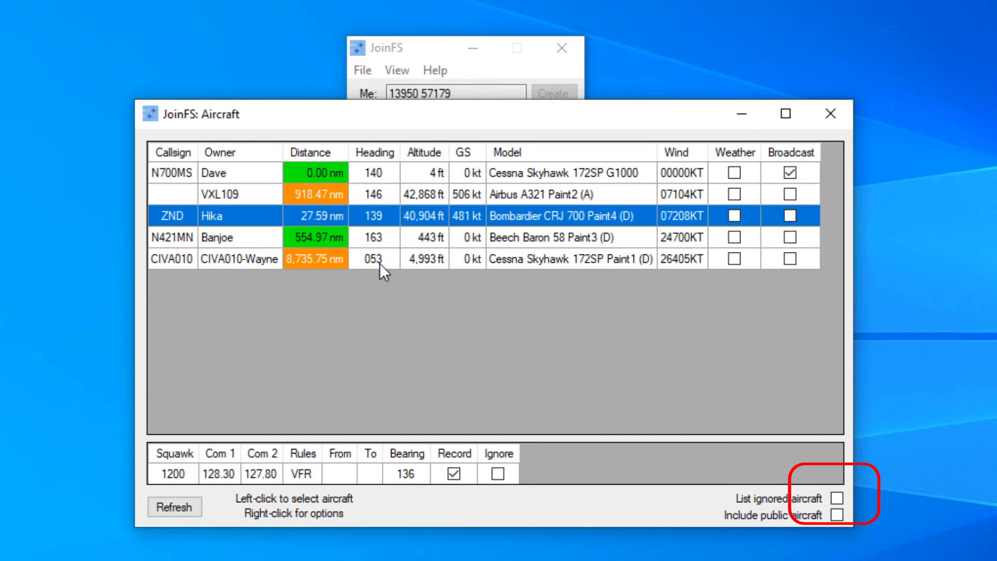
mouse_move(382, 329)
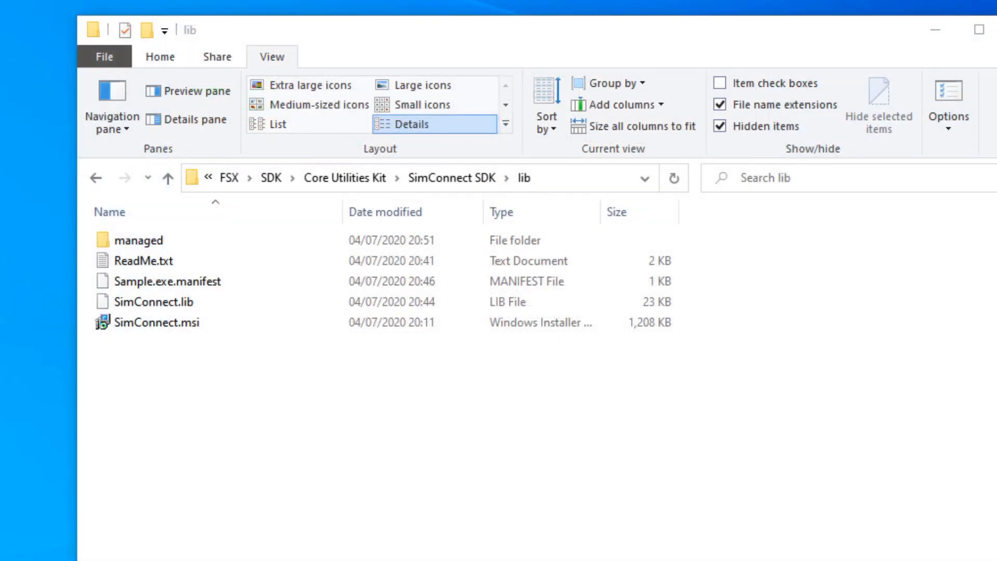
Reveal the FSX SDK lib folder path and select SimConnect.msi.
click(402, 177)
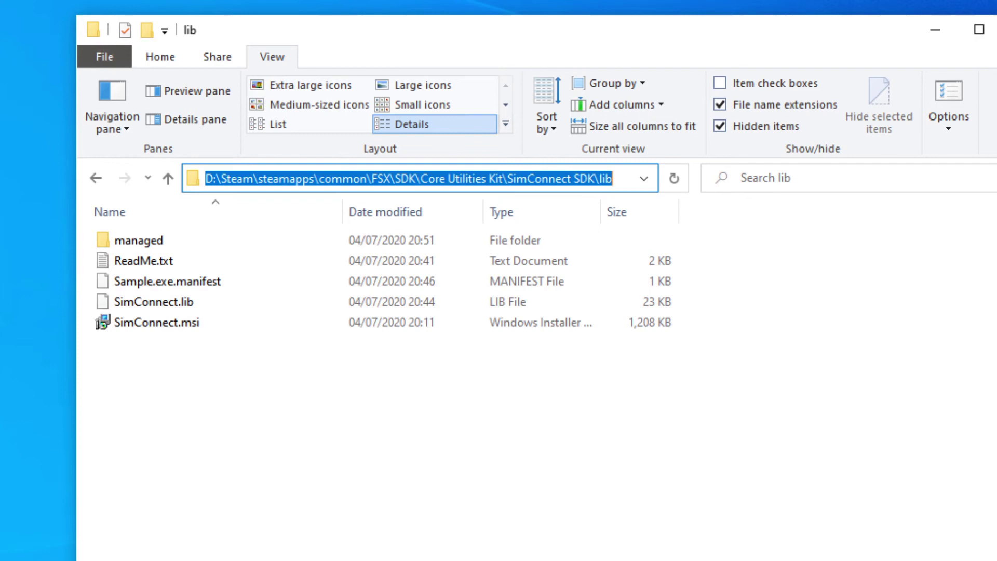
mouse_move(123, 417)
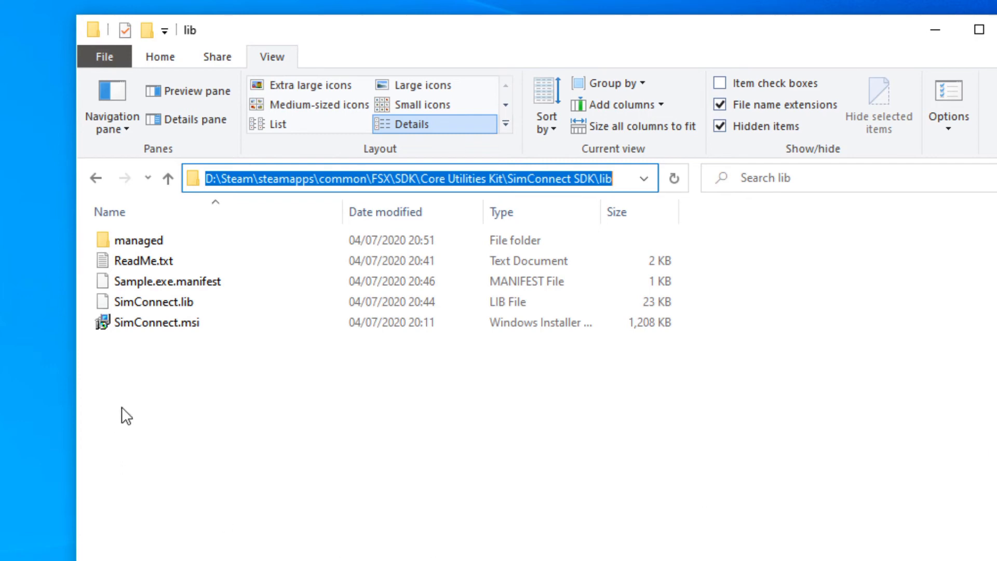
click(151, 324)
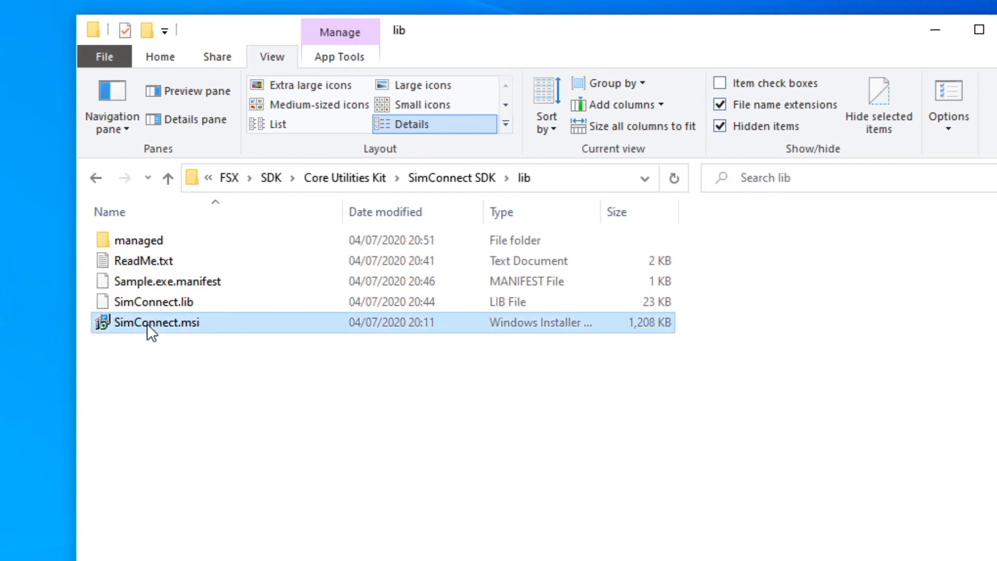
mouse_move(938, 432)
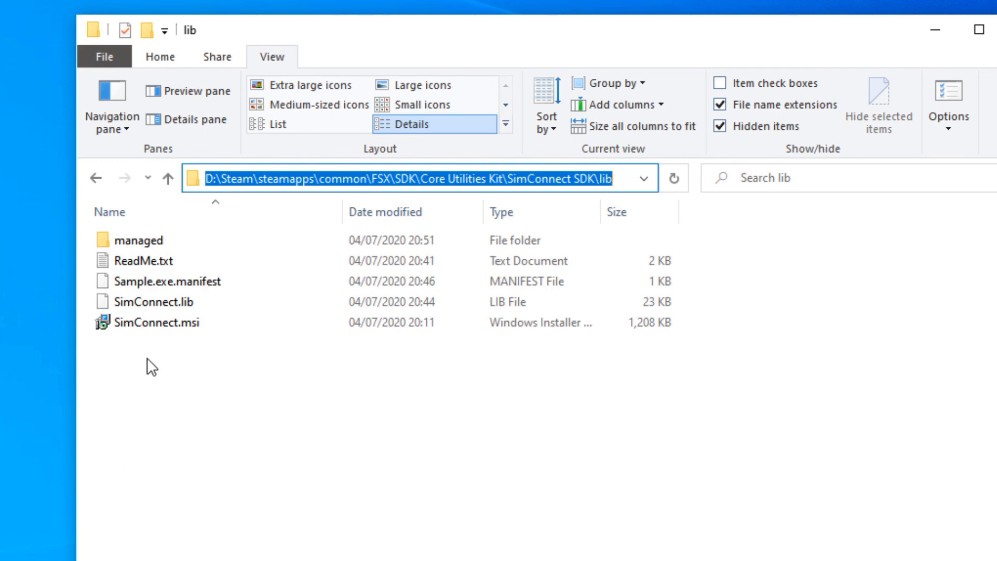
click(145, 323)
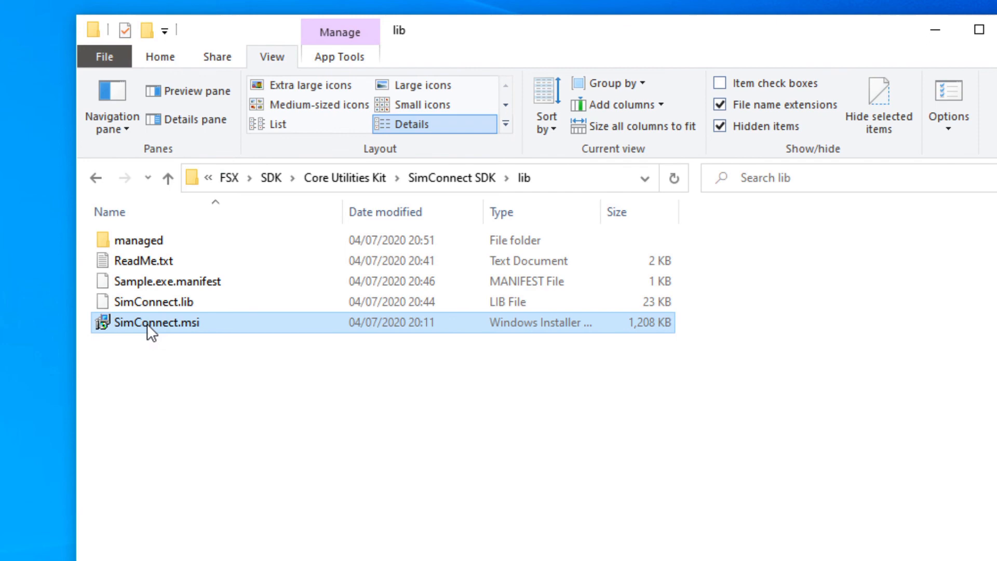
mouse_move(939, 432)
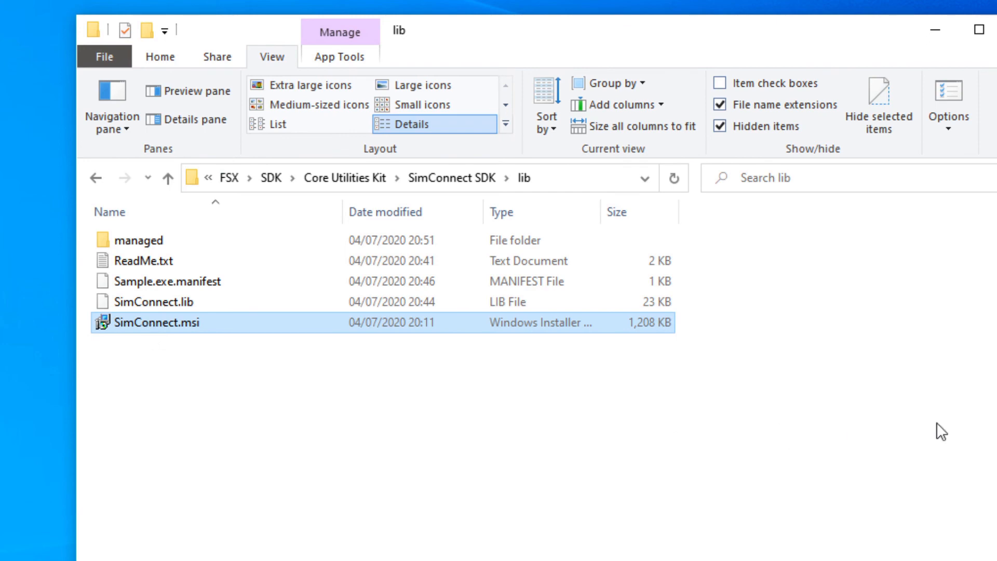